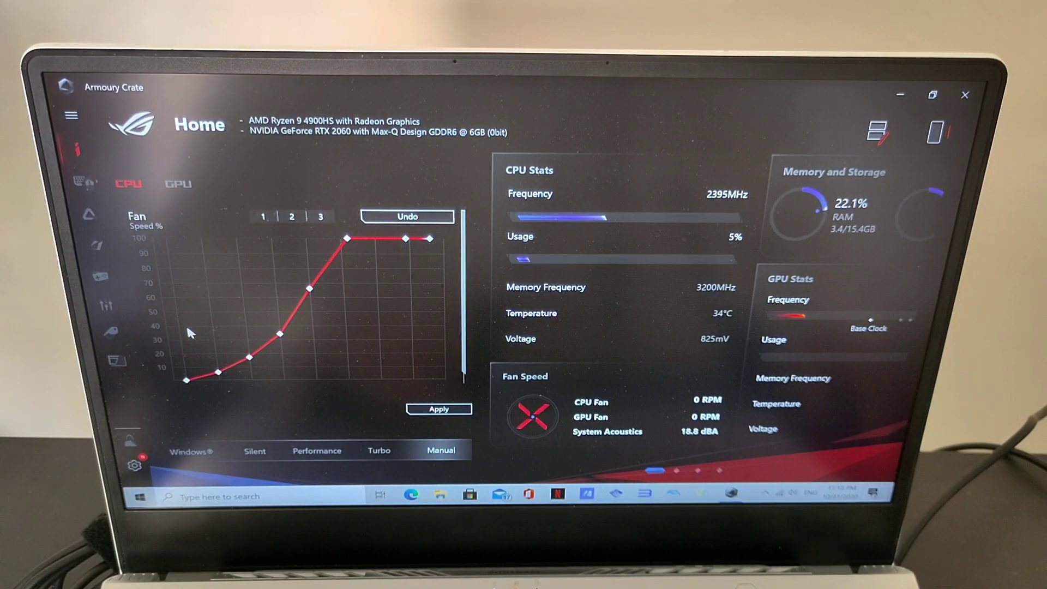
Switch to the GPU tab to show clock offsets 100/120 and the GPU fan curve.
{"action": "left_click", "coordinate": [185, 380]}
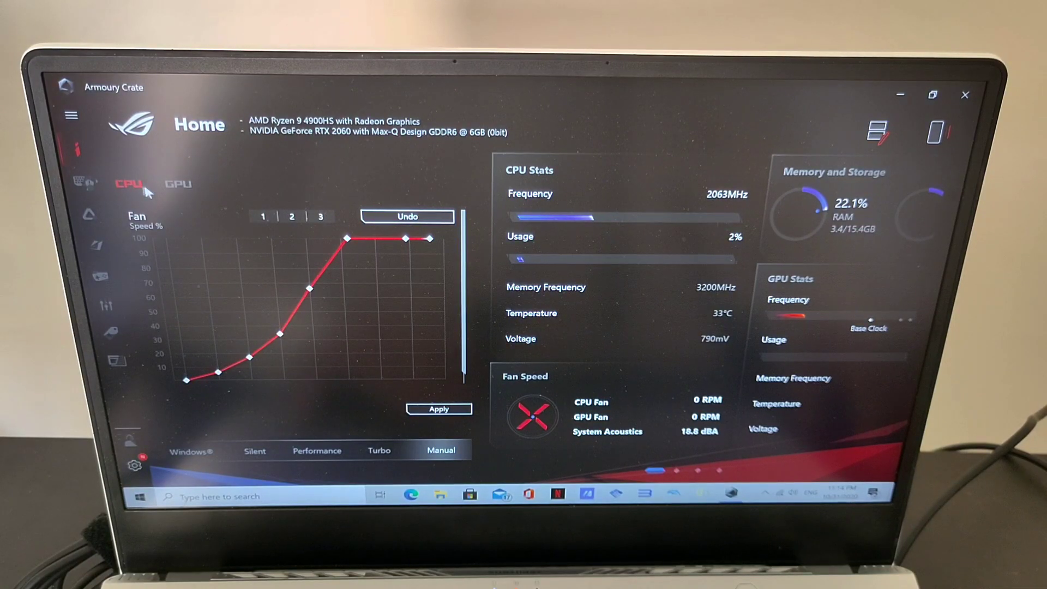
{"action": "left_click", "coordinate": [176, 184]}
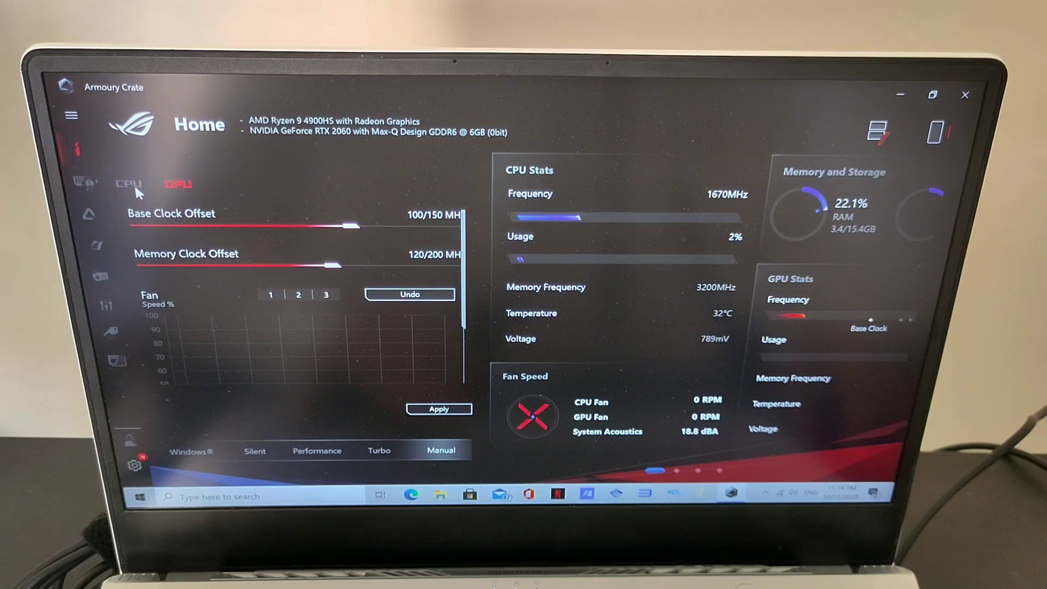
Switch back to the CPU tab to view the manual CPU fan curve.
{"action": "left_click", "coordinate": [127, 183]}
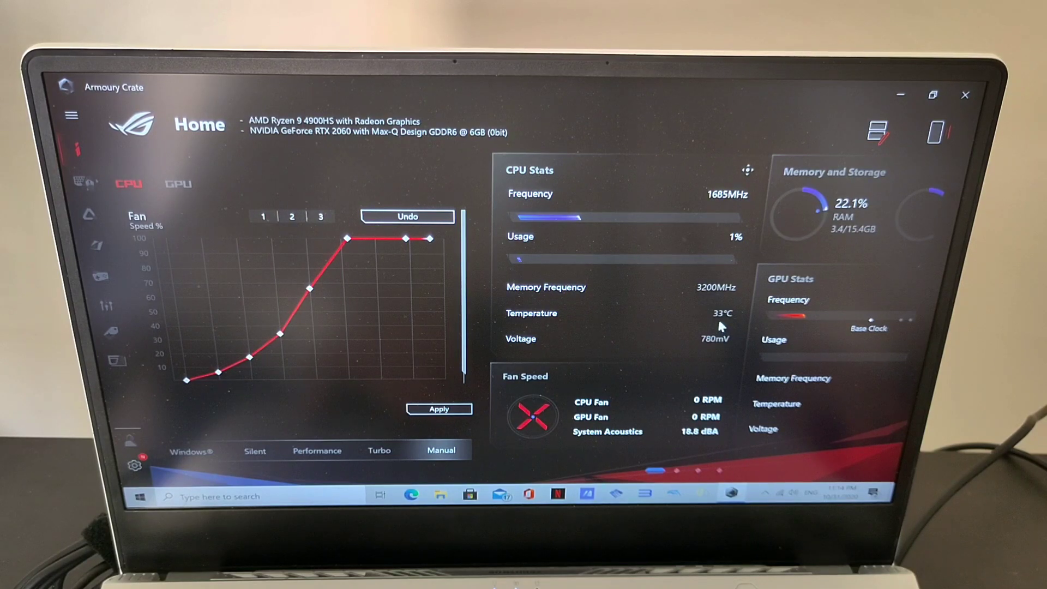
{"action": "mouse_move", "coordinate": [661, 347]}
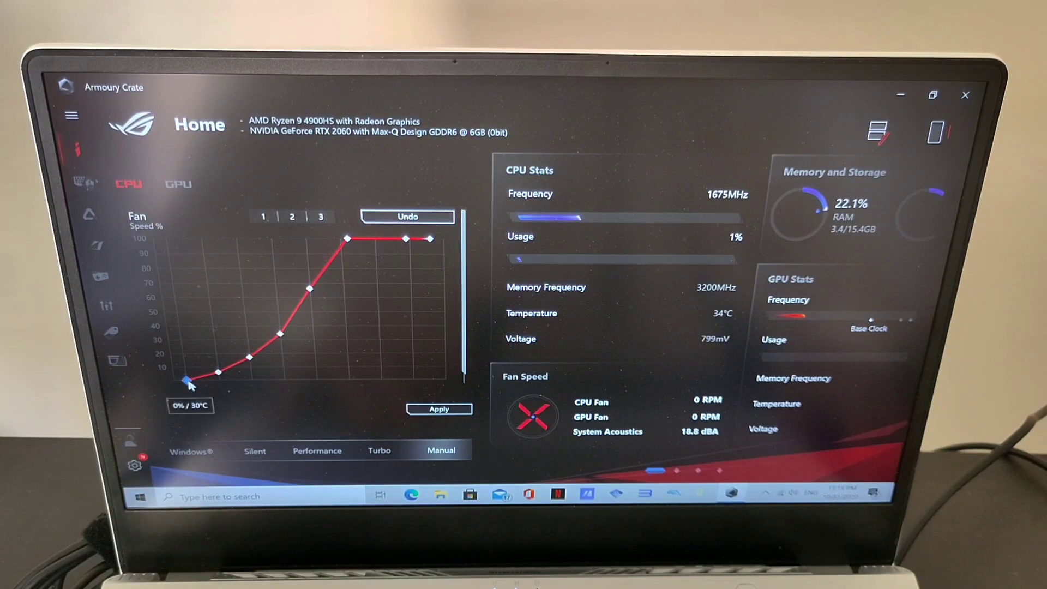
{"action": "left_click_drag", "start_coordinate": [187, 382], "coordinate": [220, 371]}
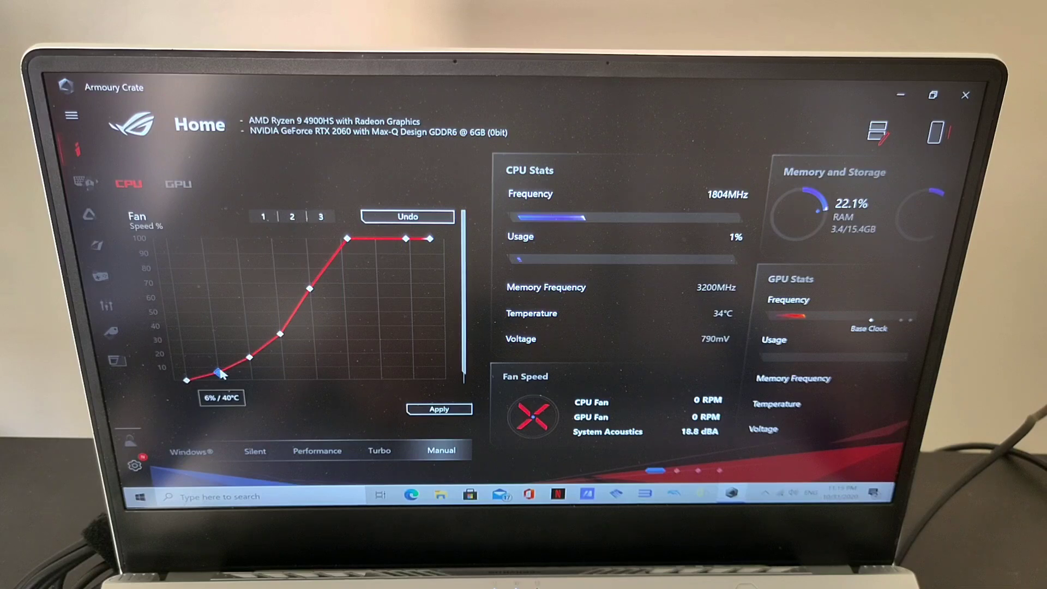
{"action": "left_click_drag", "start_coordinate": [219, 371], "coordinate": [247, 355]}
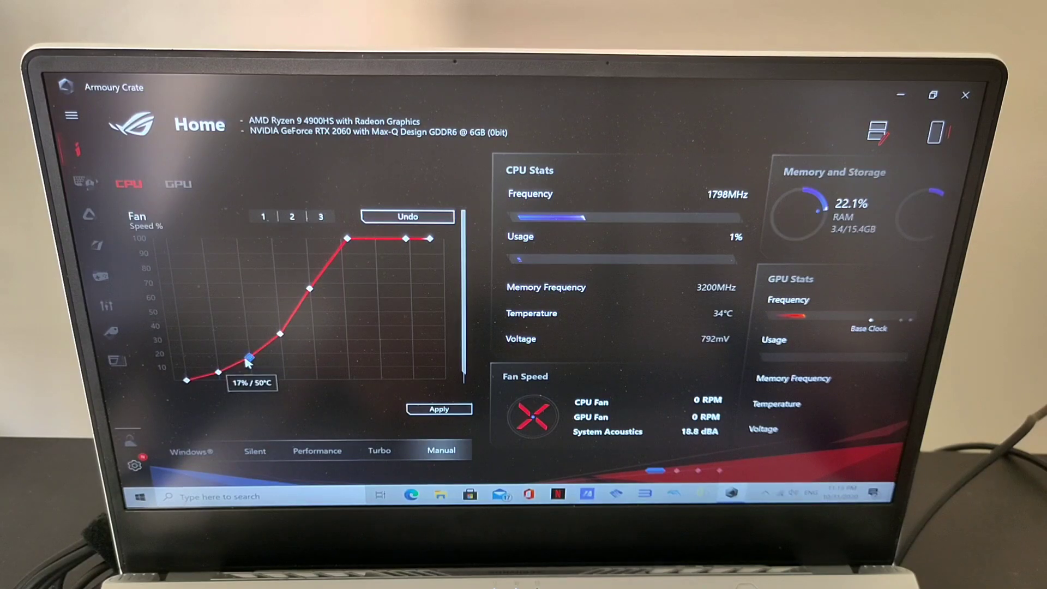
{"action": "left_click_drag", "start_coordinate": [249, 357], "coordinate": [279, 333]}
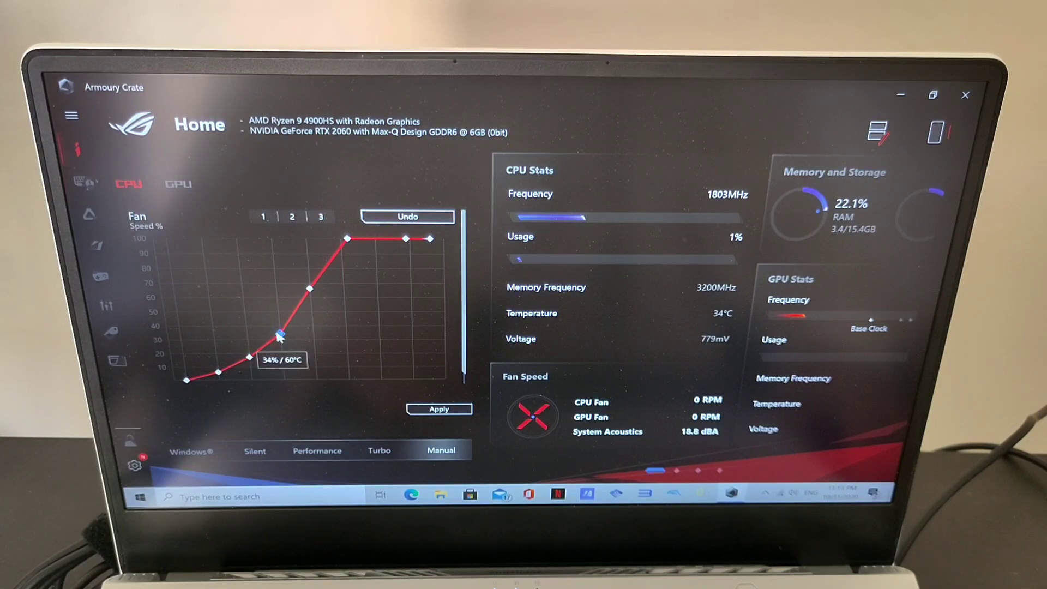
{"action": "left_click_drag", "start_coordinate": [277, 333], "coordinate": [309, 289]}
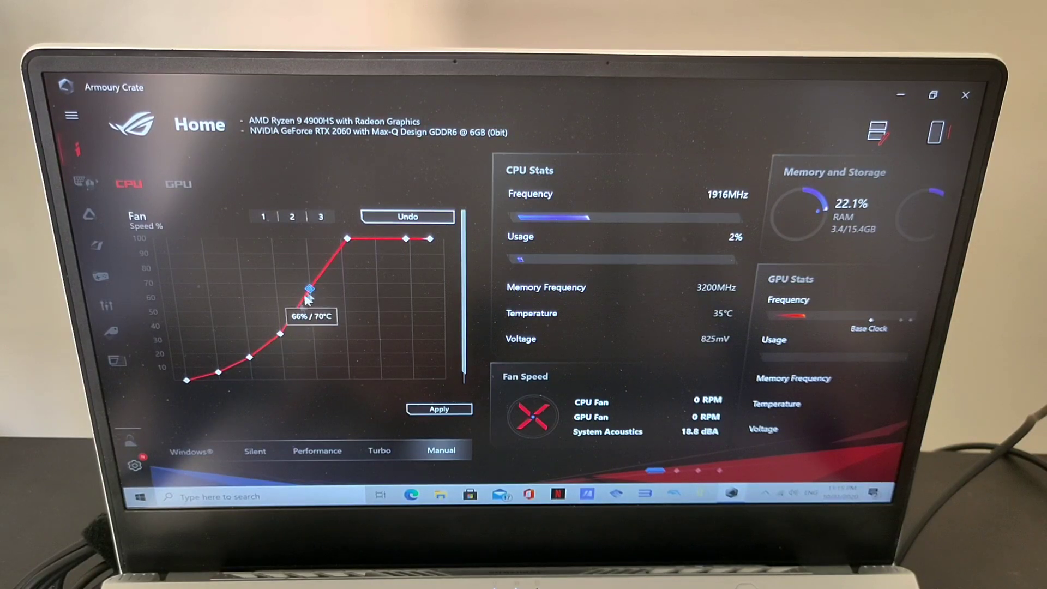
{"action": "left_click_drag", "start_coordinate": [307, 289], "coordinate": [278, 334]}
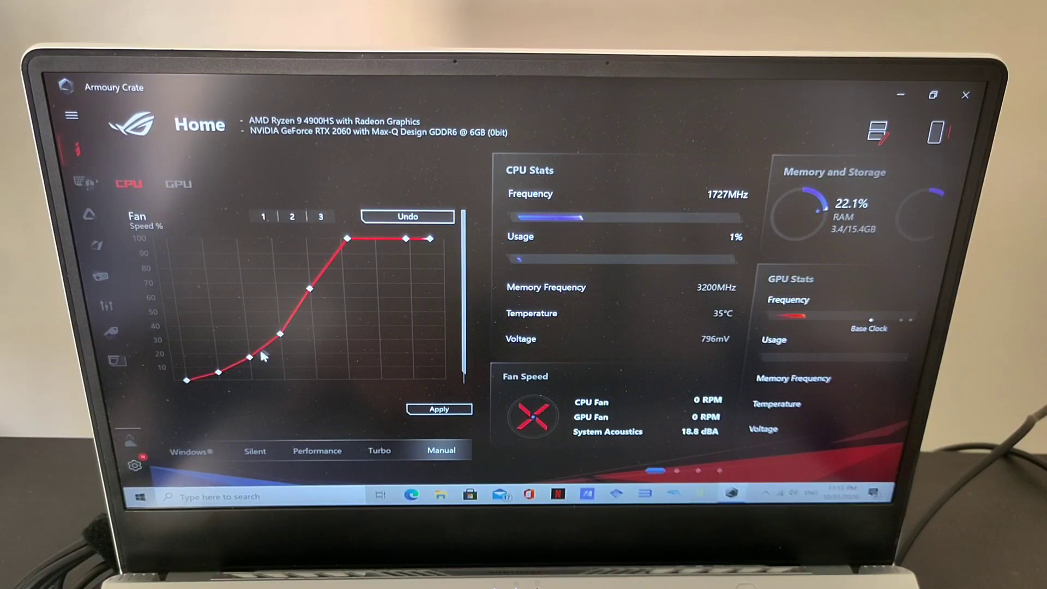
{"action": "mouse_move", "coordinate": [309, 292]}
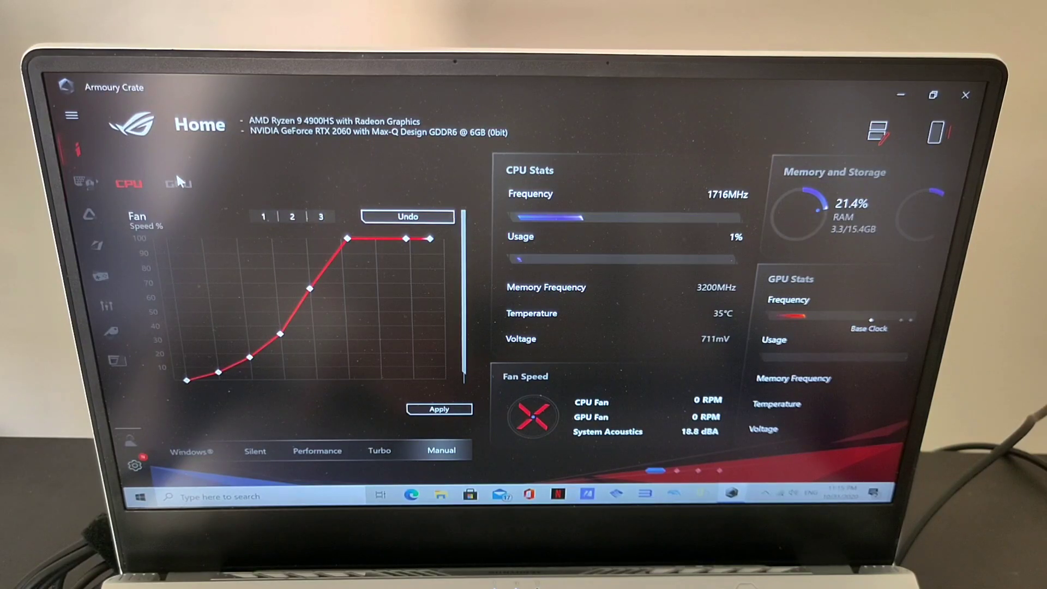
Inspect GPU fan curve points (0% at 30°C, 9% at 41°C), then return to CPU.
{"action": "left_click", "coordinate": [177, 182]}
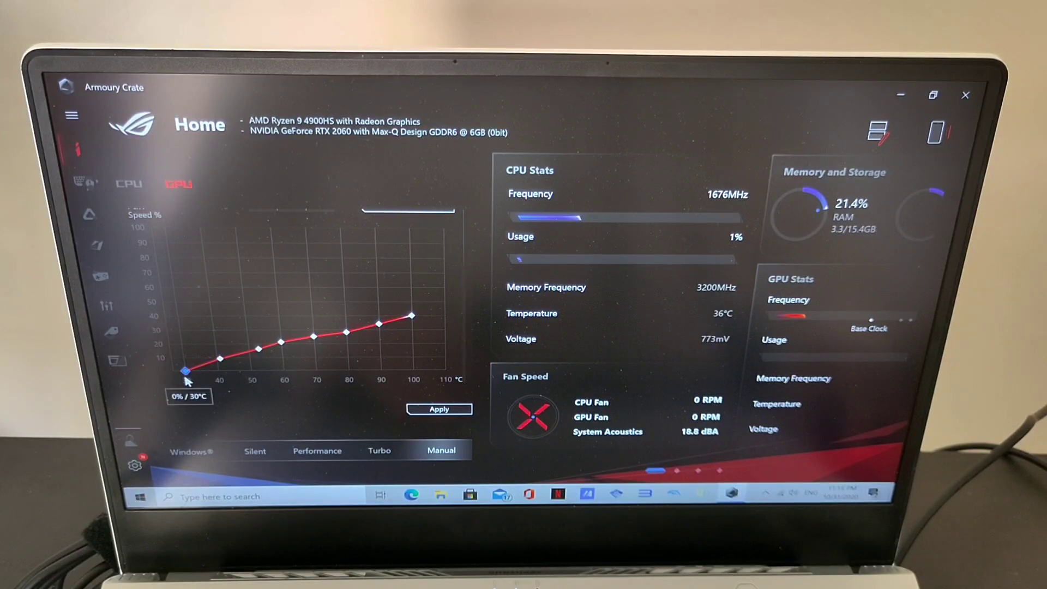
{"action": "left_click_drag", "start_coordinate": [185, 371], "coordinate": [221, 359]}
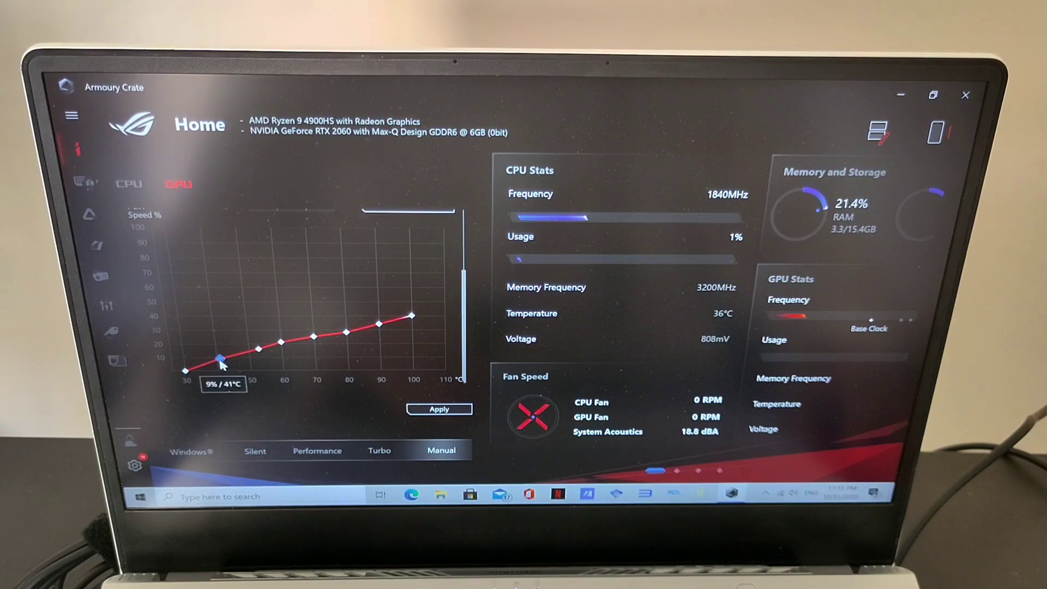
{"action": "left_click_drag", "start_coordinate": [218, 359], "coordinate": [257, 350]}
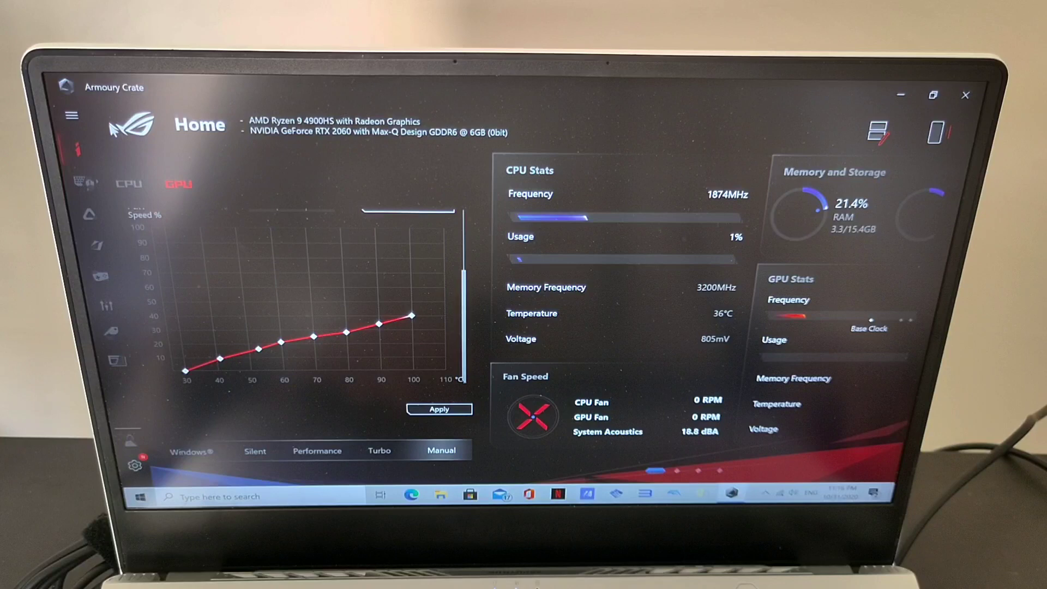
{"action": "left_click", "coordinate": [128, 184]}
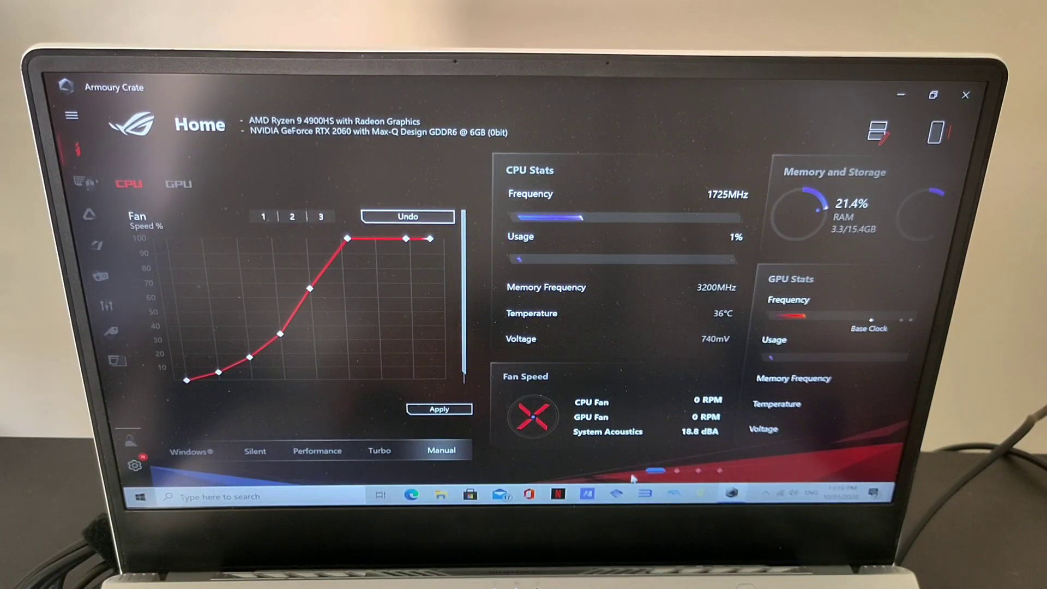
{"action": "mouse_move", "coordinate": [731, 494]}
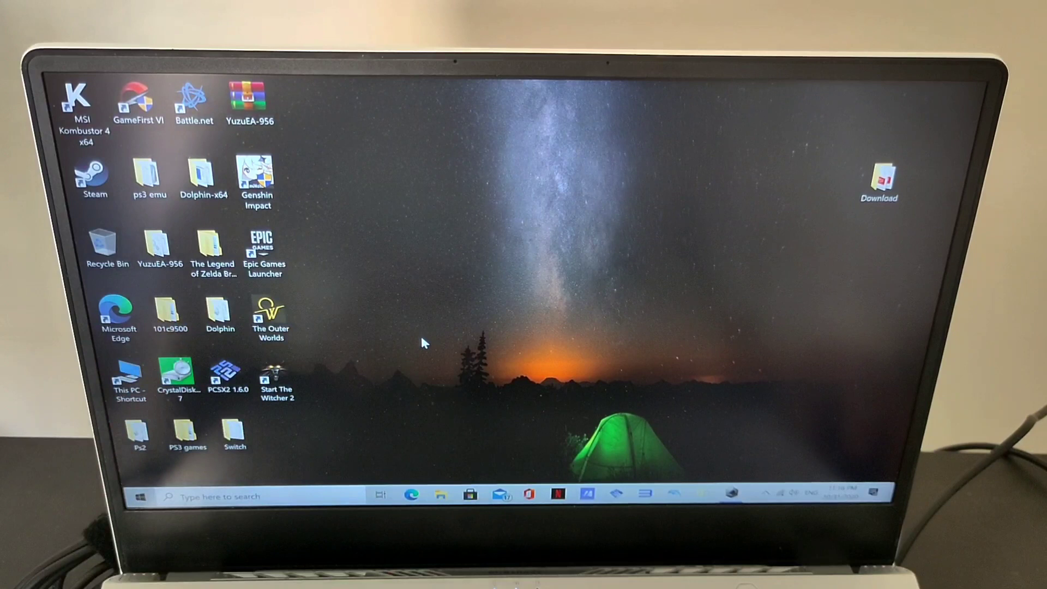
Launch The Outer Worlds from its desktop shortcut.
{"action": "left_click", "coordinate": [270, 314]}
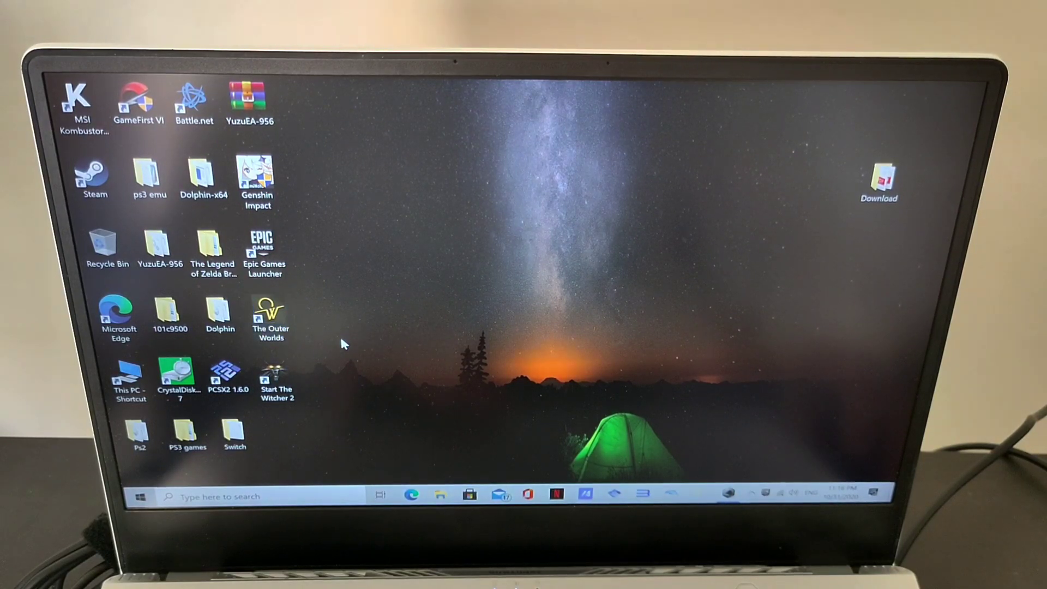
{"action": "mouse_move", "coordinate": [694, 413]}
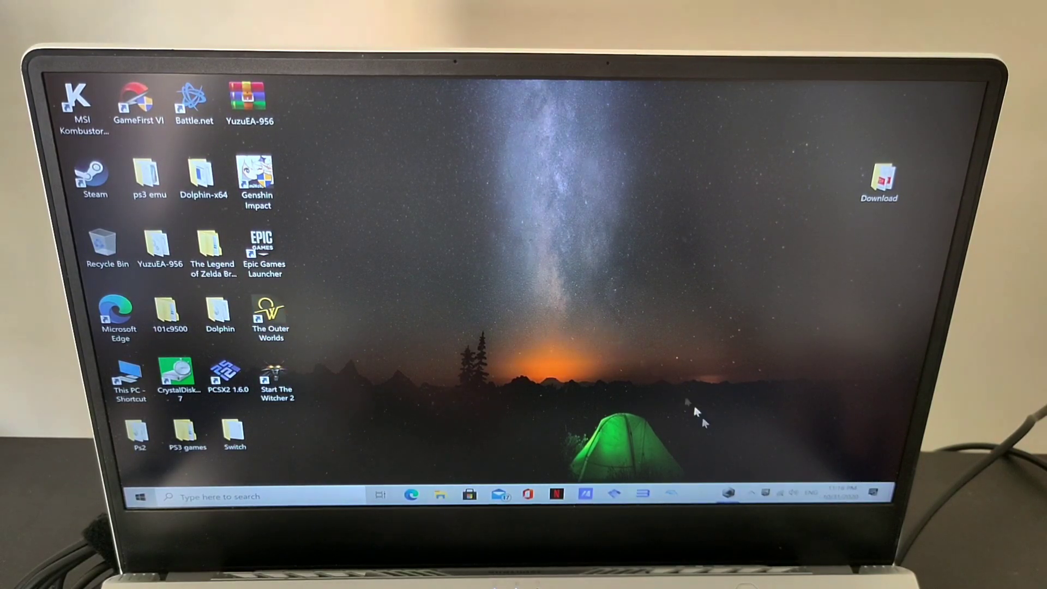
{"action": "mouse_move", "coordinate": [724, 467]}
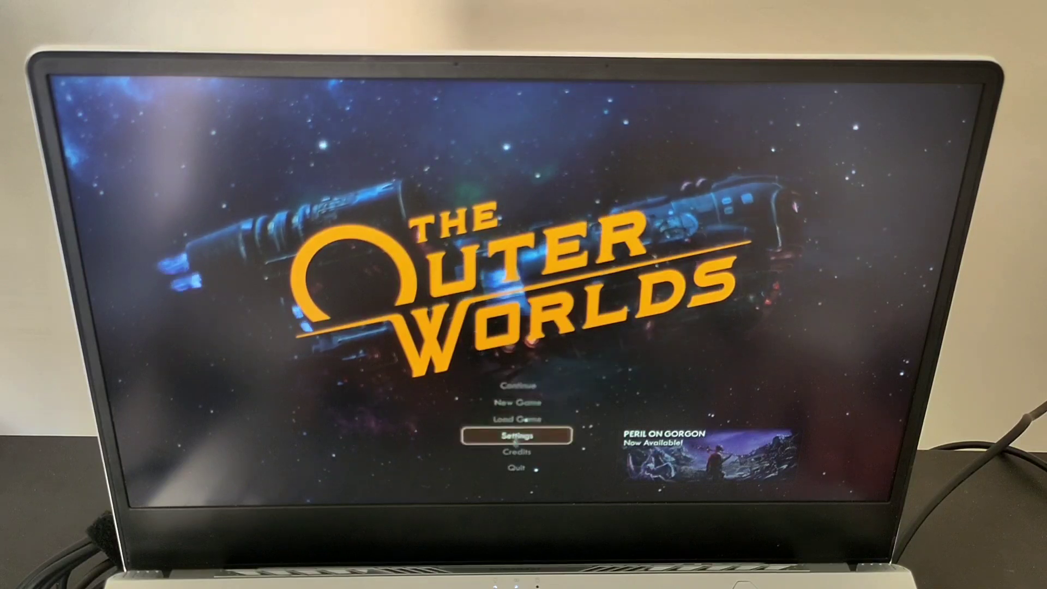
Apply Very High graphics quality with Ultra textures in the game settings.
{"action": "left_click", "coordinate": [517, 434]}
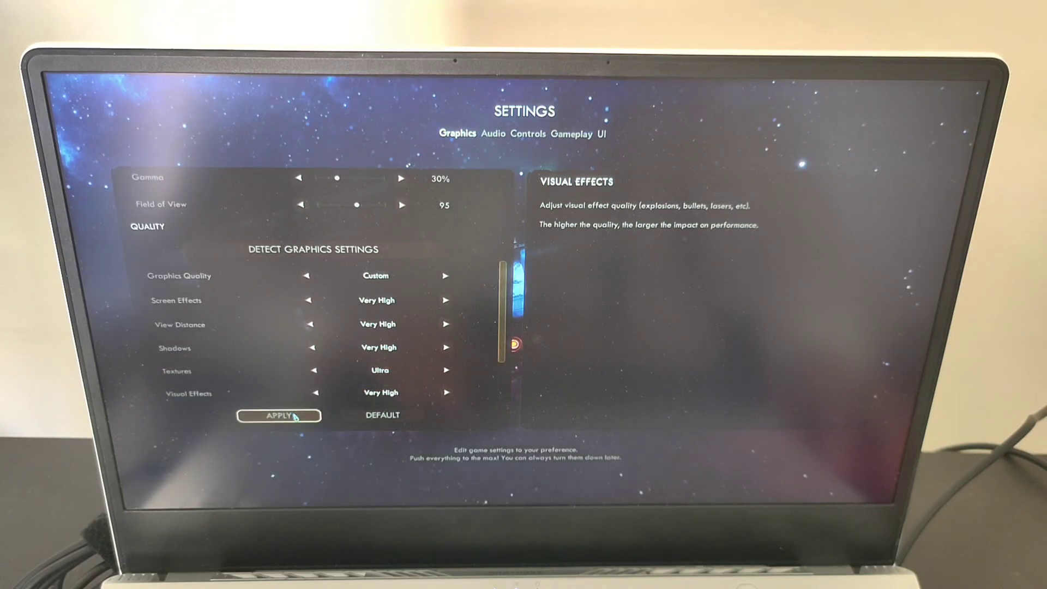
{"action": "left_click", "coordinate": [278, 416]}
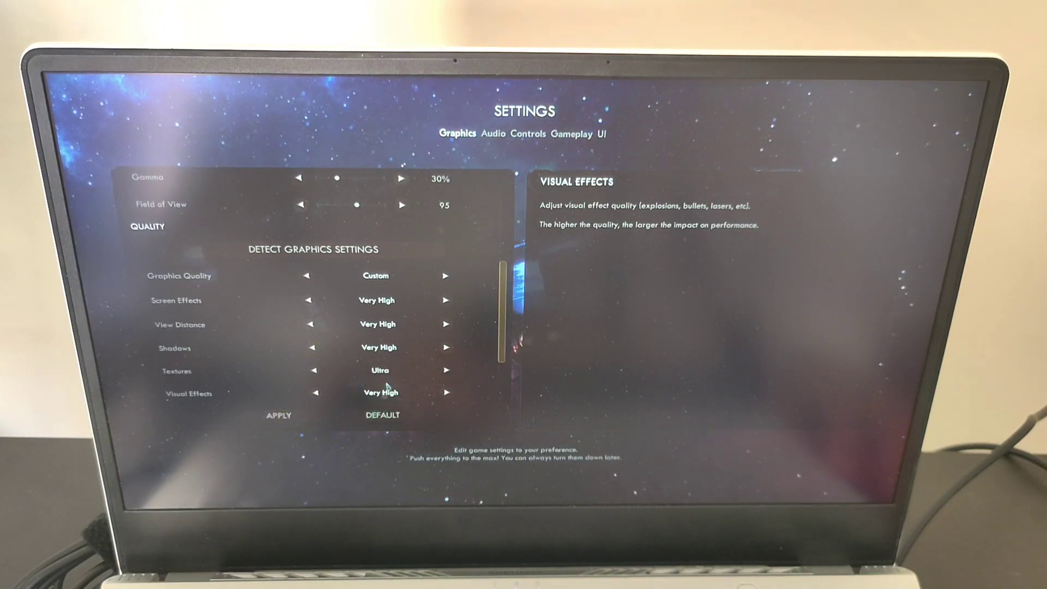
{"action": "left_click", "coordinate": [277, 414]}
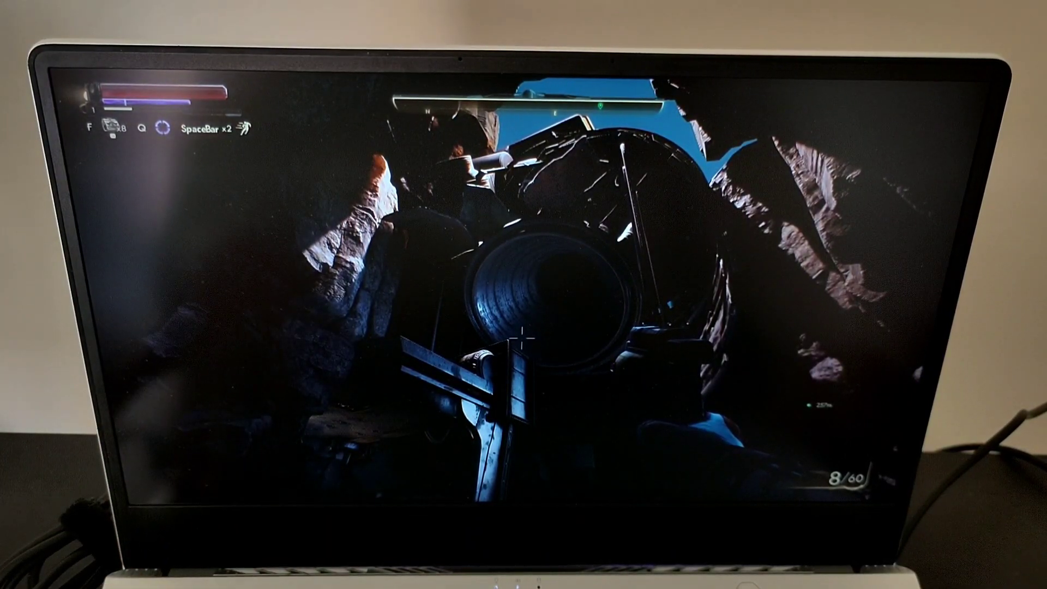
Pause The Outer Worlds and confirm quitting the game.
{"action": "key", "text": "Escape"}
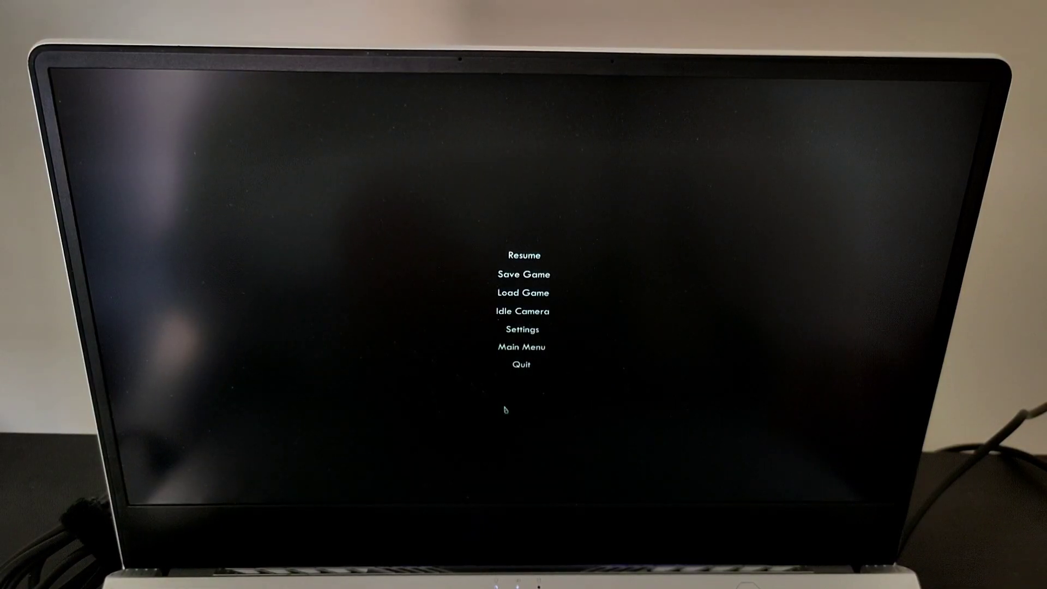
{"action": "left_click", "coordinate": [520, 365]}
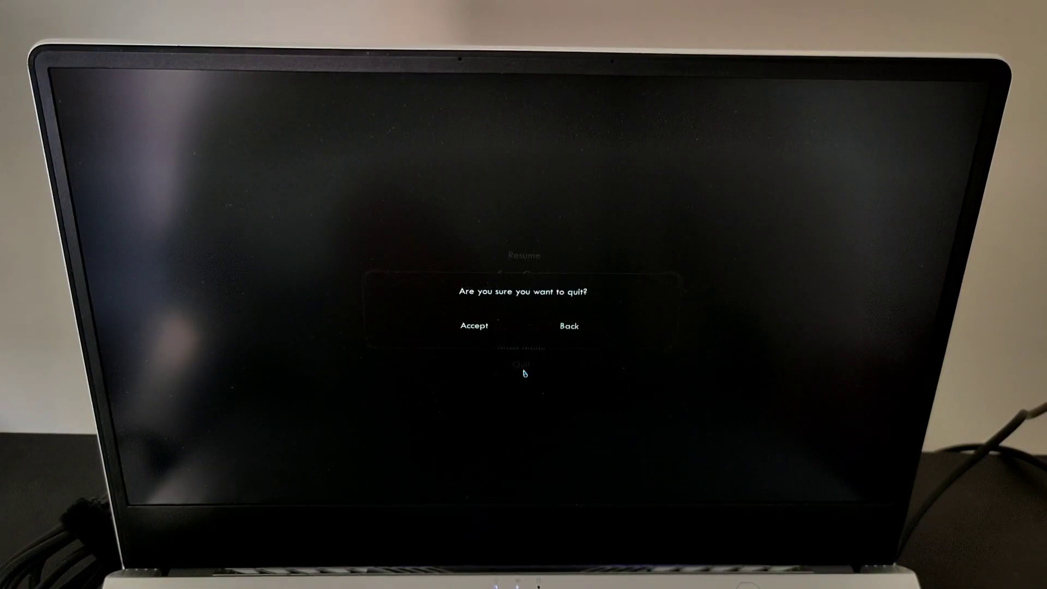
{"action": "mouse_move", "coordinate": [473, 326]}
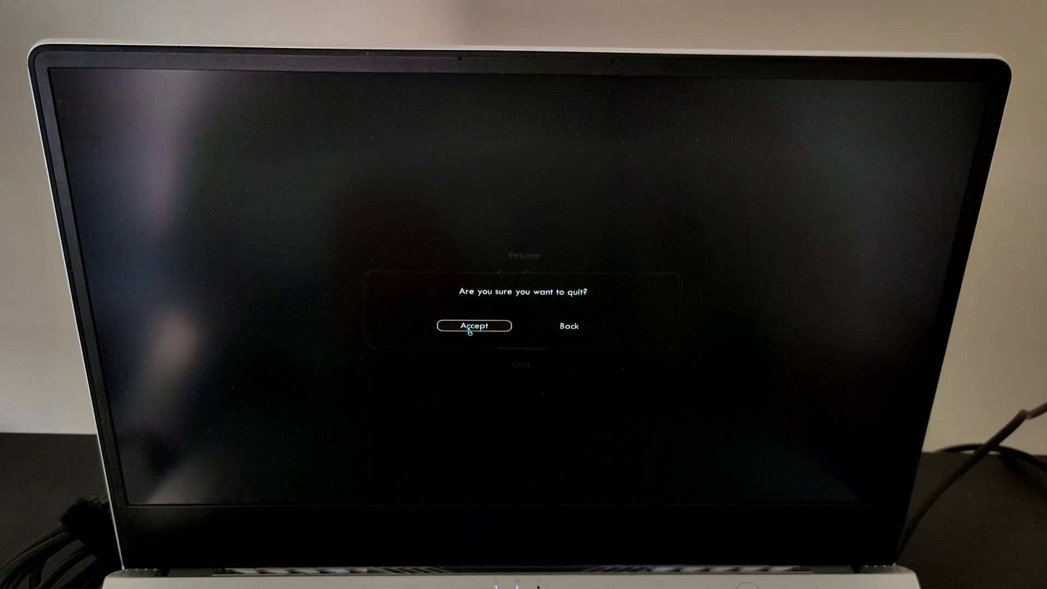
{"action": "left_click", "coordinate": [474, 325]}
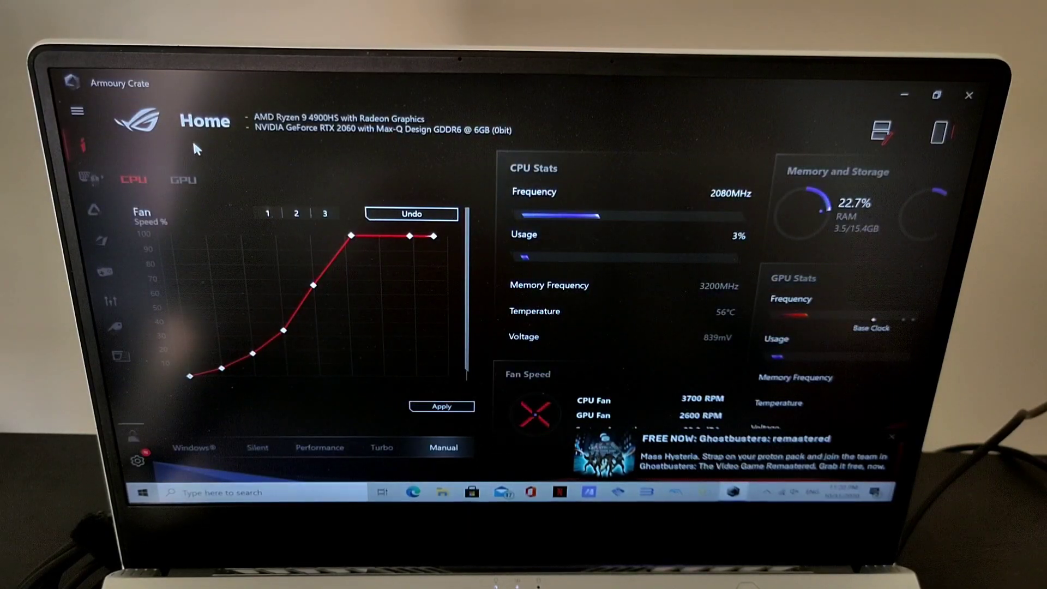
View the GPU fan curve, then bring up the Ctrl+Alt+Delete security screen.
{"action": "left_click", "coordinate": [181, 181]}
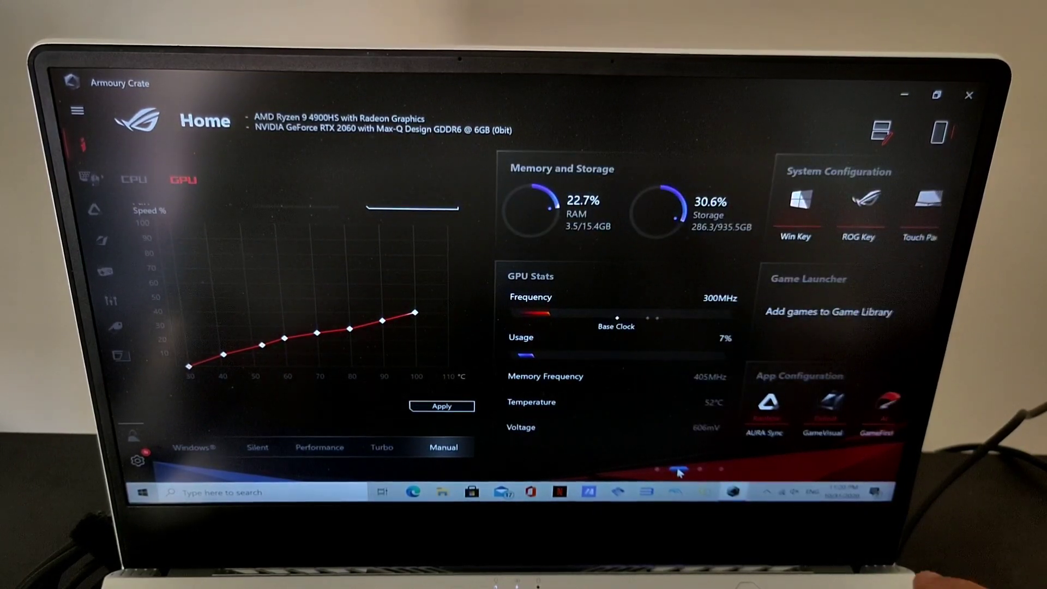
{"action": "key", "text": "Ctrl+Alt+Delete"}
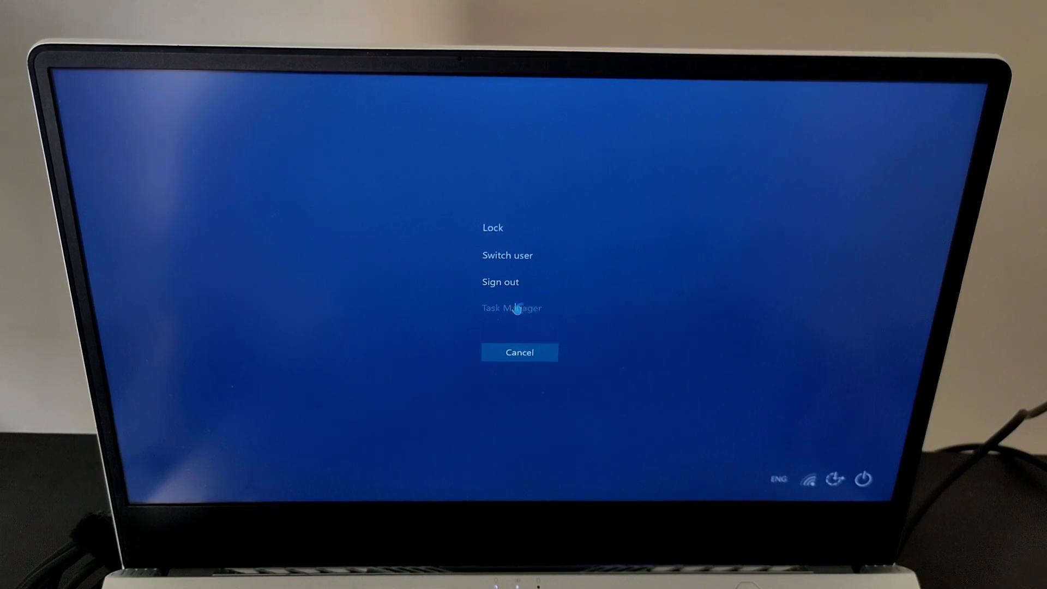
Open Task Manager's Performance graphs to check the RTX 2060 GPU usage.
{"action": "left_click", "coordinate": [511, 308]}
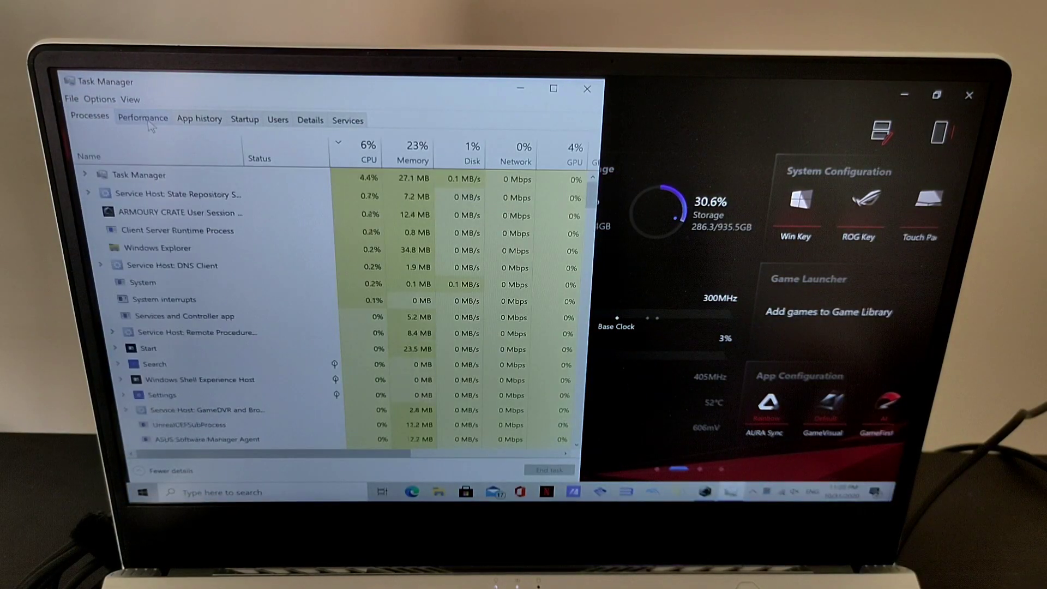
{"action": "left_click", "coordinate": [143, 117]}
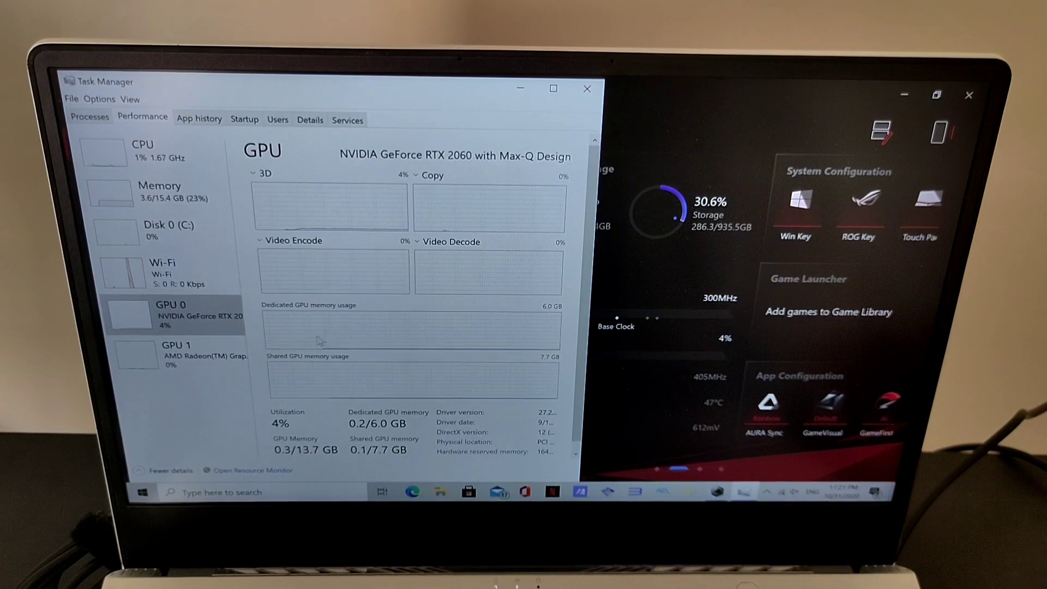
{"action": "mouse_move", "coordinate": [306, 322]}
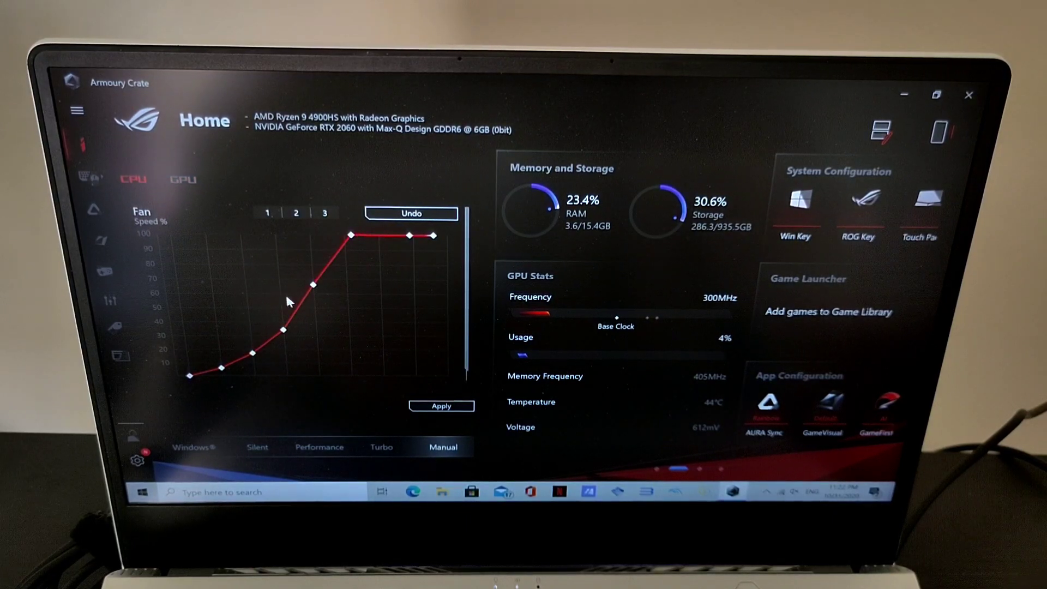
{"action": "mouse_move", "coordinate": [350, 235]}
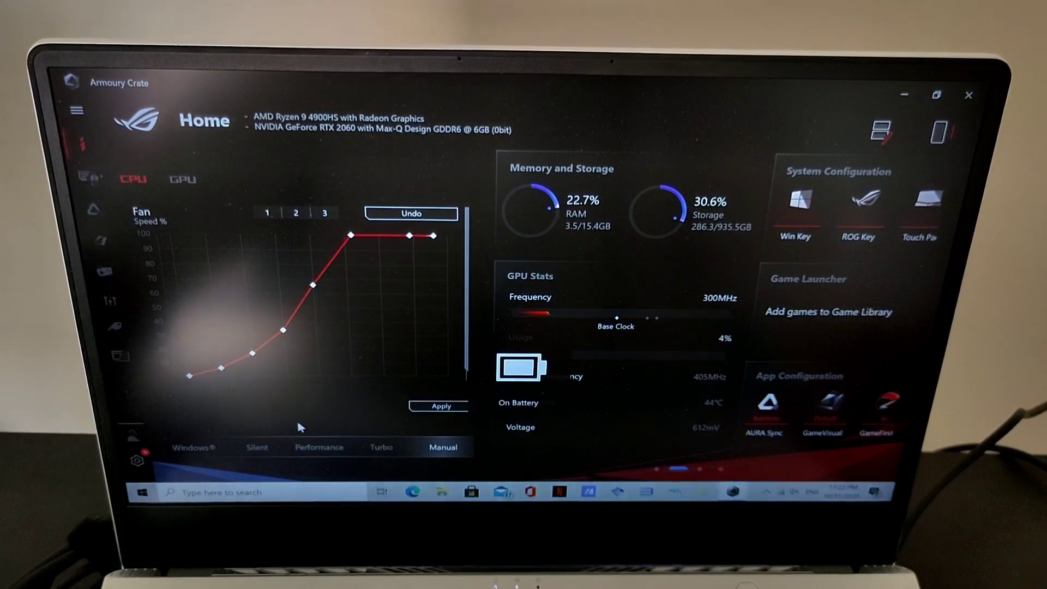
Switch the fan profile to Performance, then back to Manual.
{"action": "left_click", "coordinate": [318, 446]}
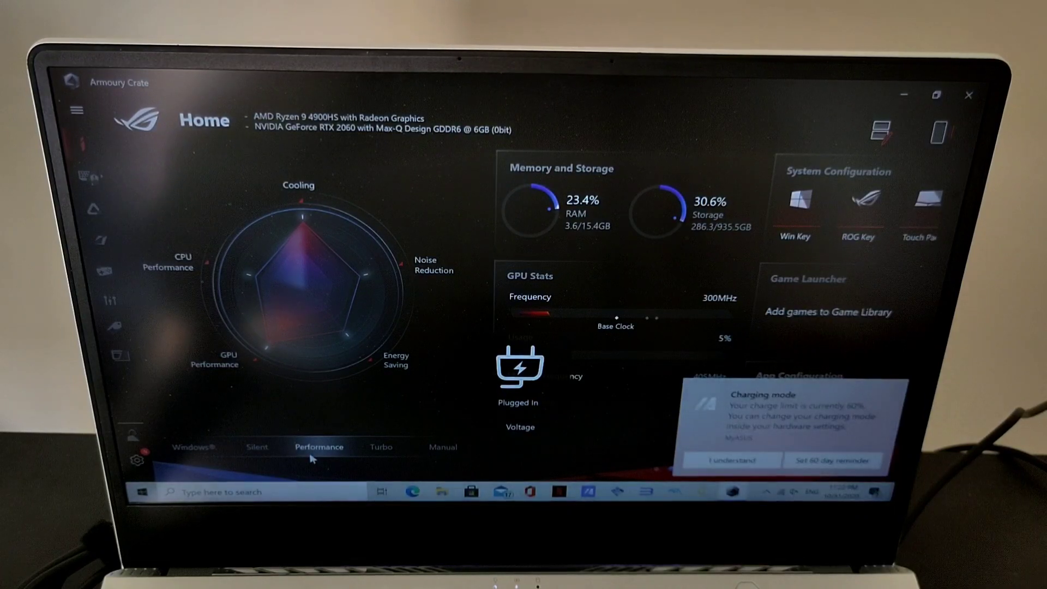
{"action": "left_click", "coordinate": [442, 446]}
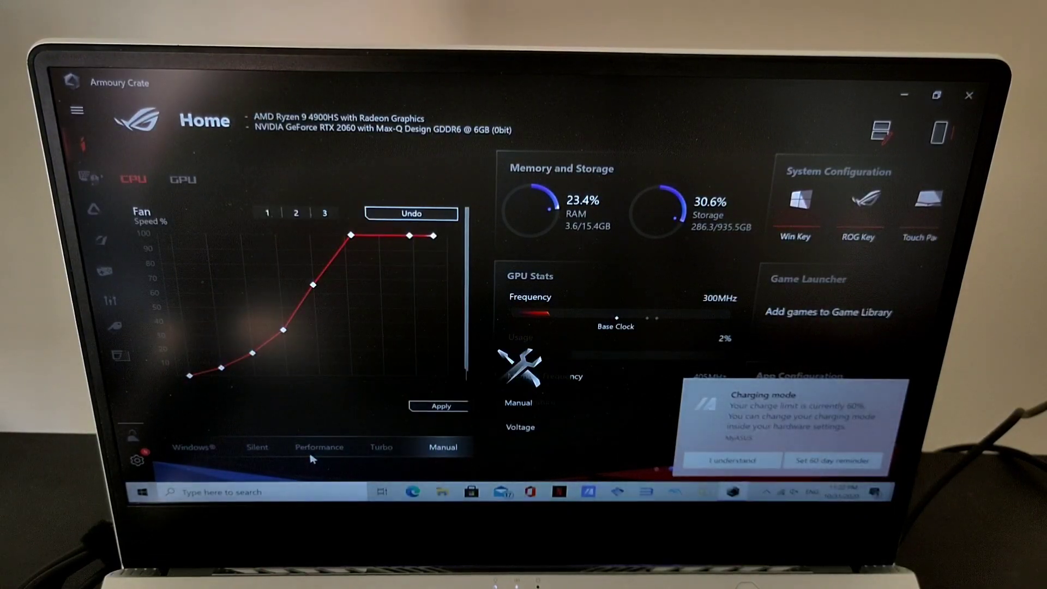